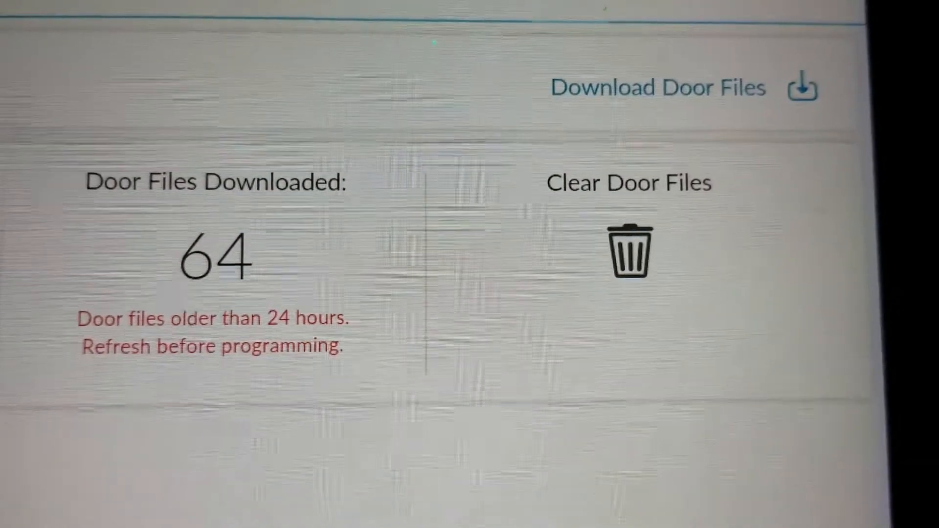
Step: Clear the 64 stored door files and confirm the clearing
left_click(628, 250)
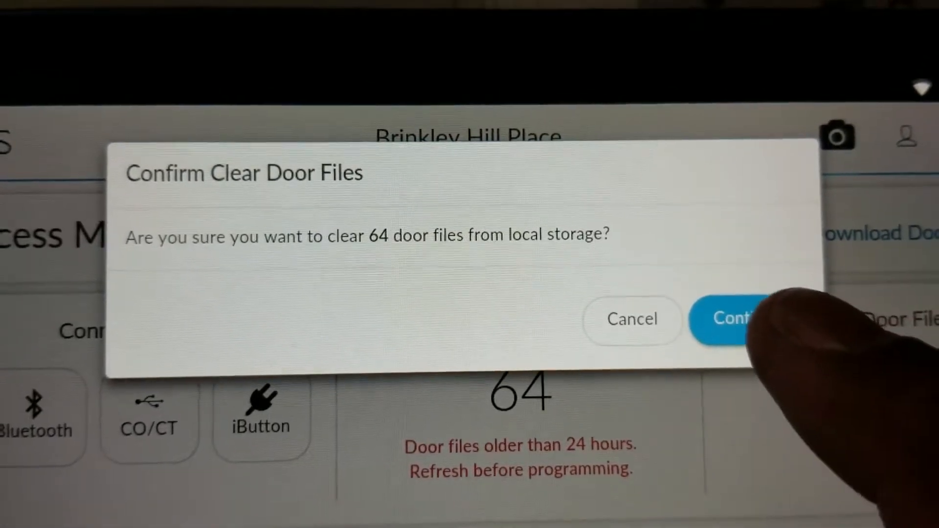
left_click(730, 318)
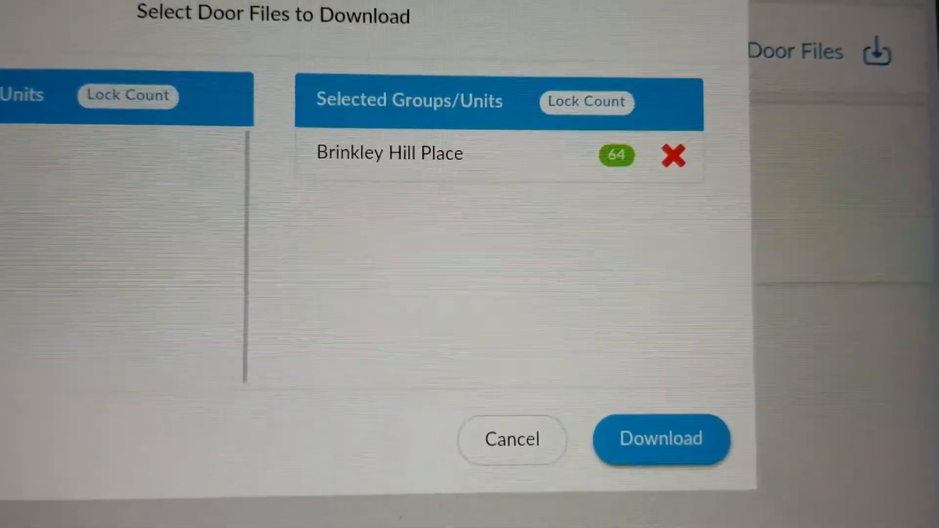
left_click(661, 439)
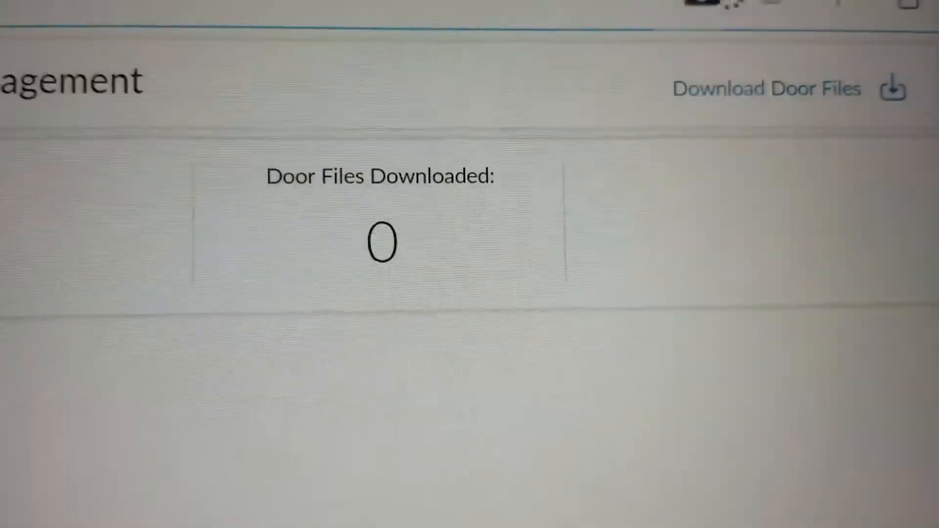